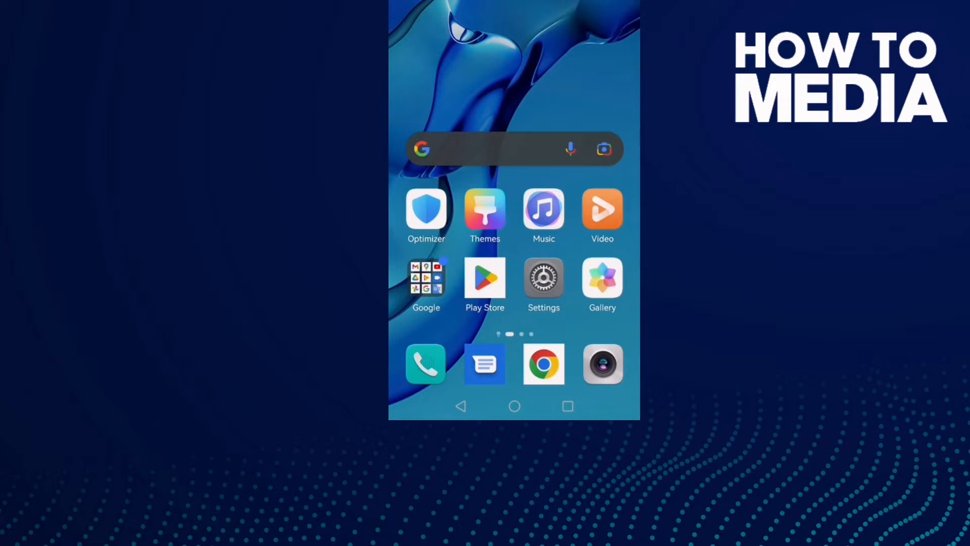
# Step: Clear CapCut's cache (4.83 GB app) and force-stop it from Android Settings
pyautogui.click(543, 280)
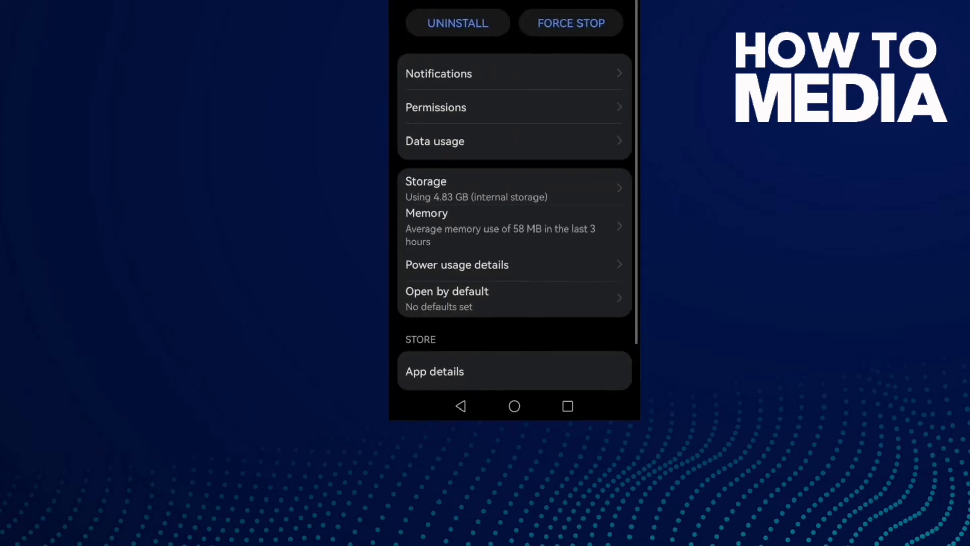
pyautogui.click(513, 187)
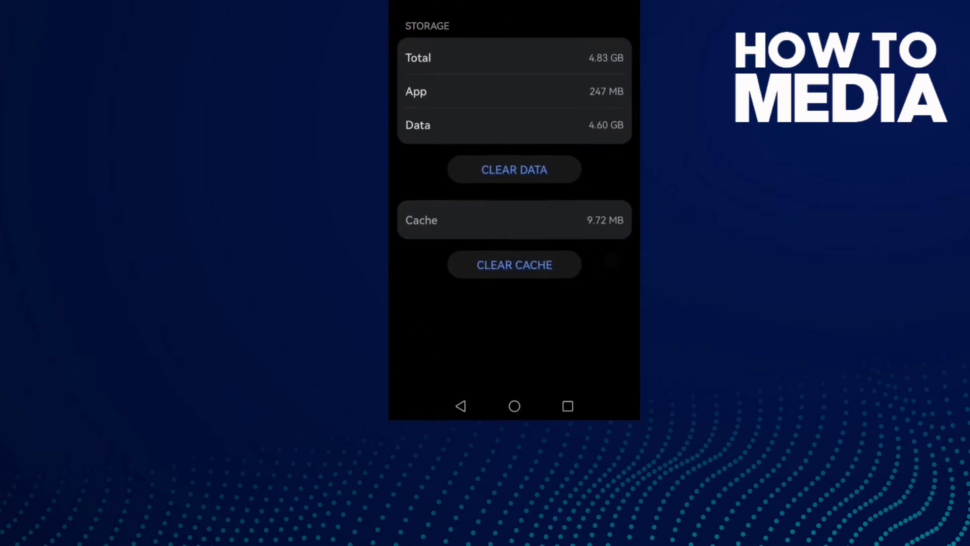
pyautogui.scroll(3)
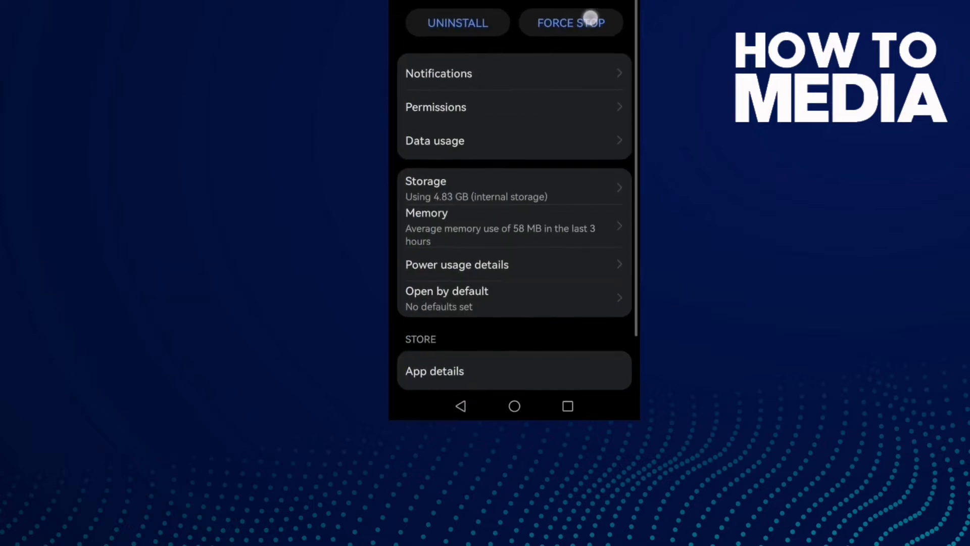
pyautogui.click(460, 405)
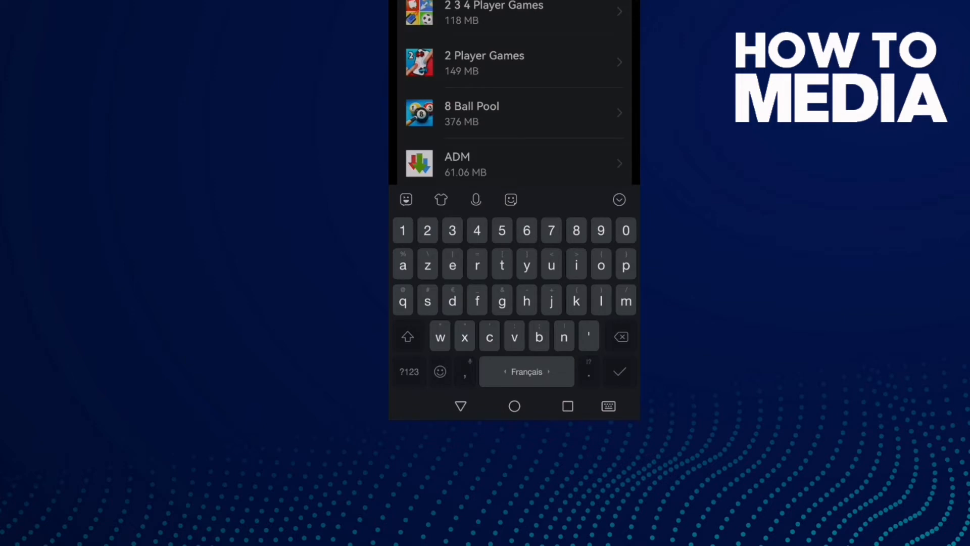
# Step: Search the app list for Chrome and clear its 32.36 MB cache
pyautogui.click(621, 336)
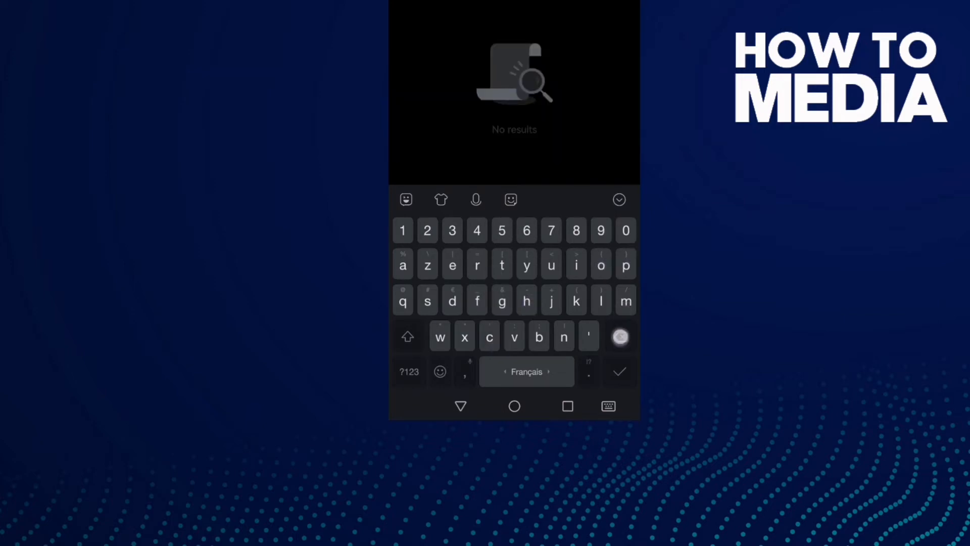
pyautogui.click(620, 337)
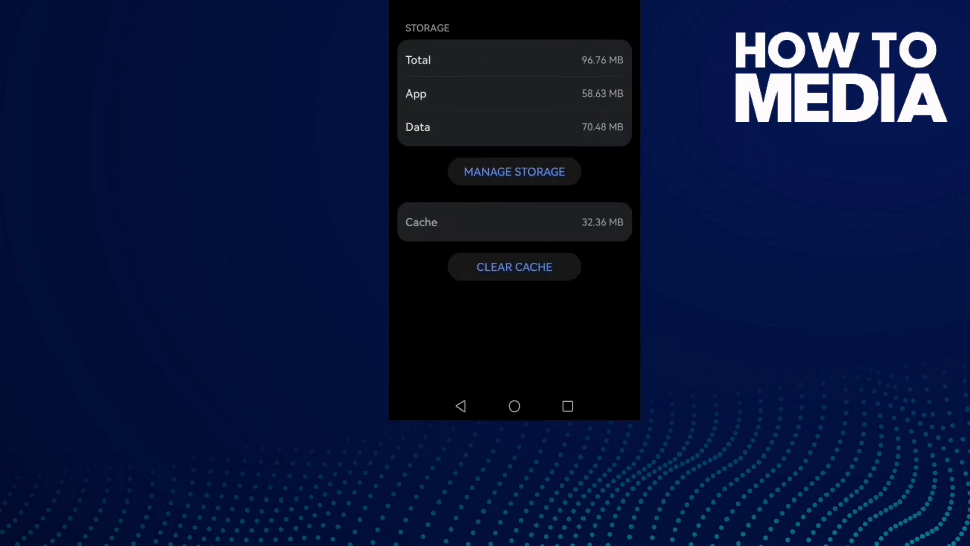
pyautogui.click(515, 406)
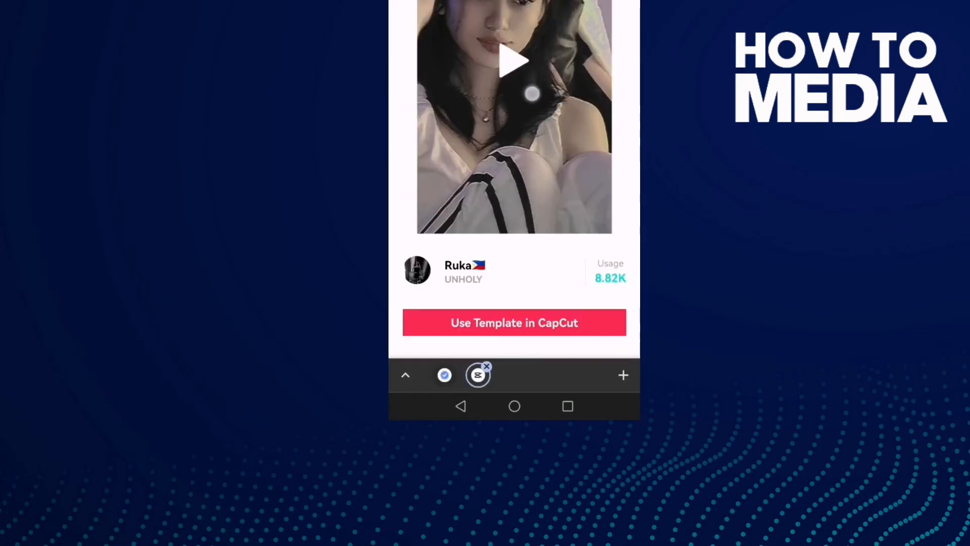
# Step: Open the UNHOLY template page in Chrome in CapCut via 'Use Template in CapCut'
pyautogui.click(515, 406)
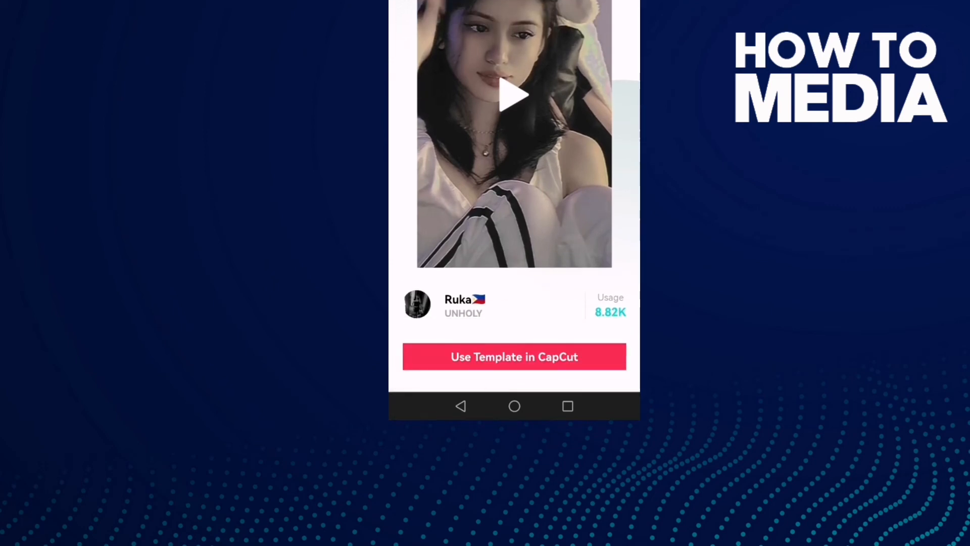
pyautogui.click(610, 344)
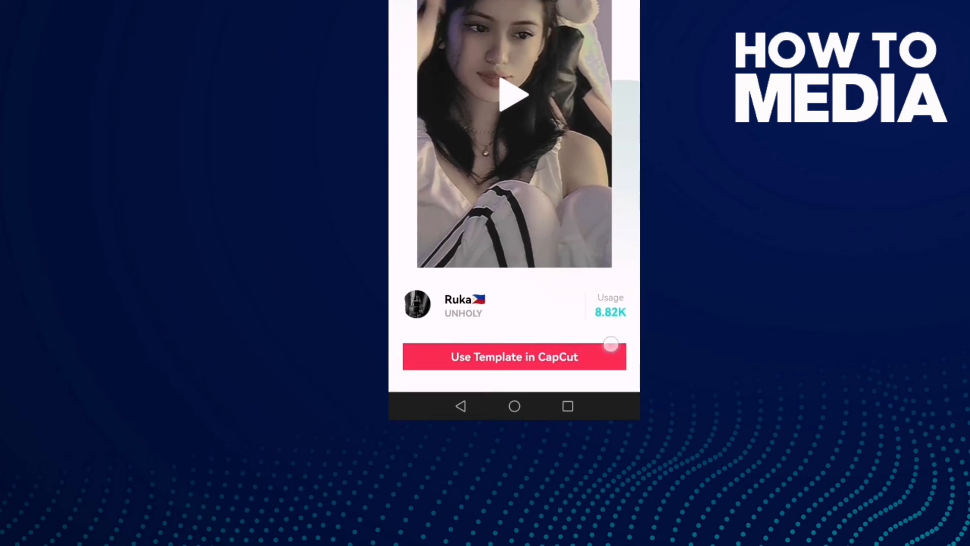
pyautogui.click(514, 357)
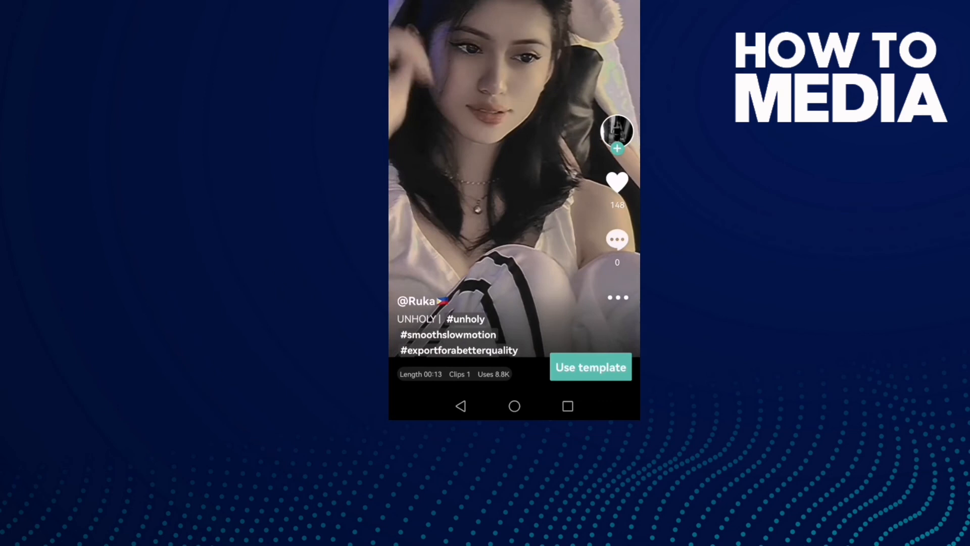
# Step: Choose 'Use template' on the UNHOLY preview to reach the one-clip picker
pyautogui.click(590, 367)
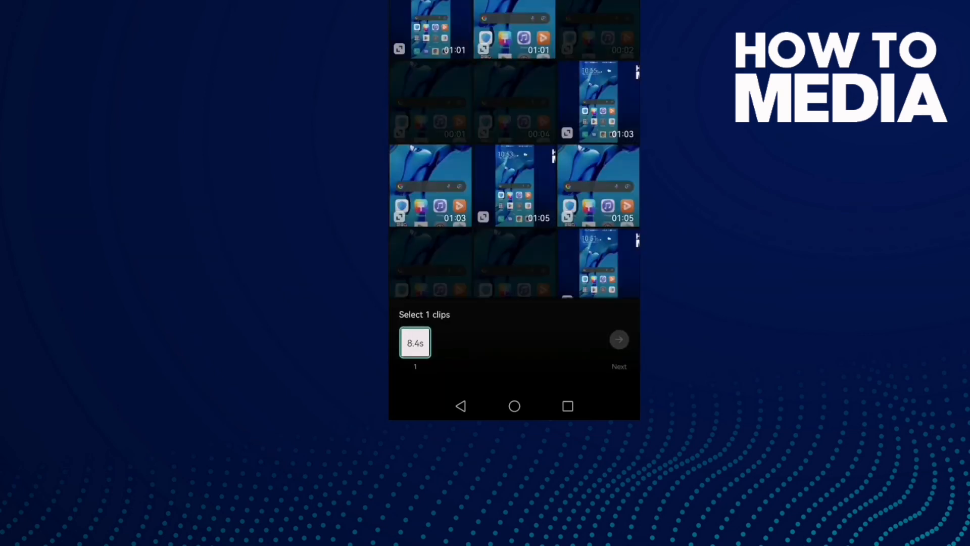